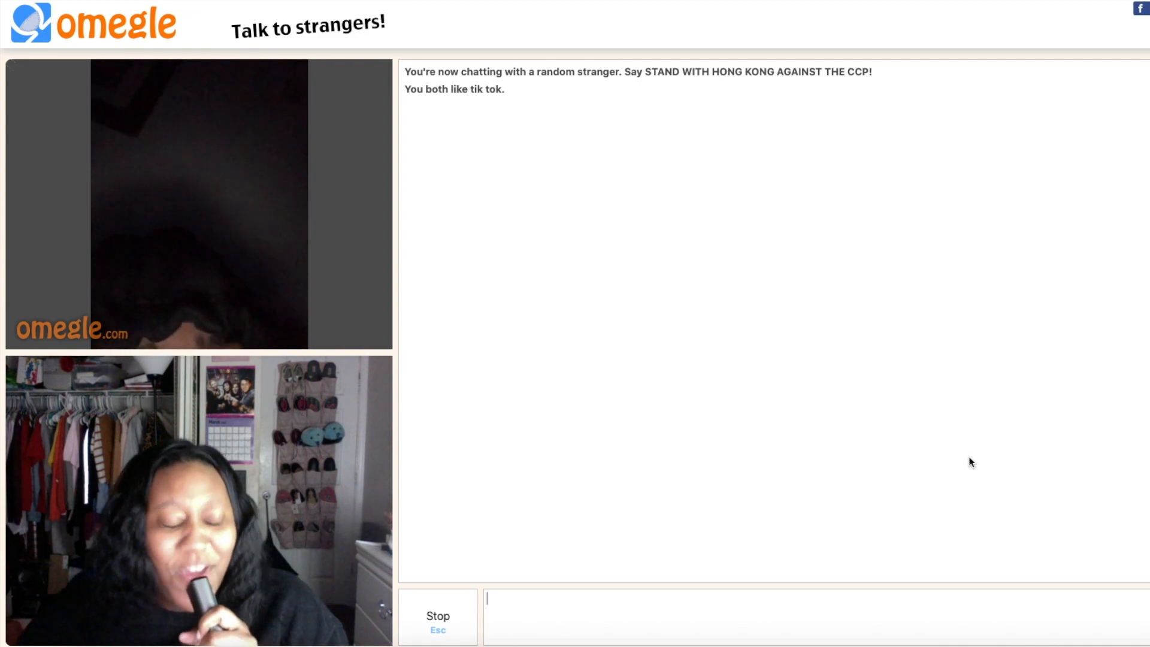
pyautogui.moveTo(696, 434)
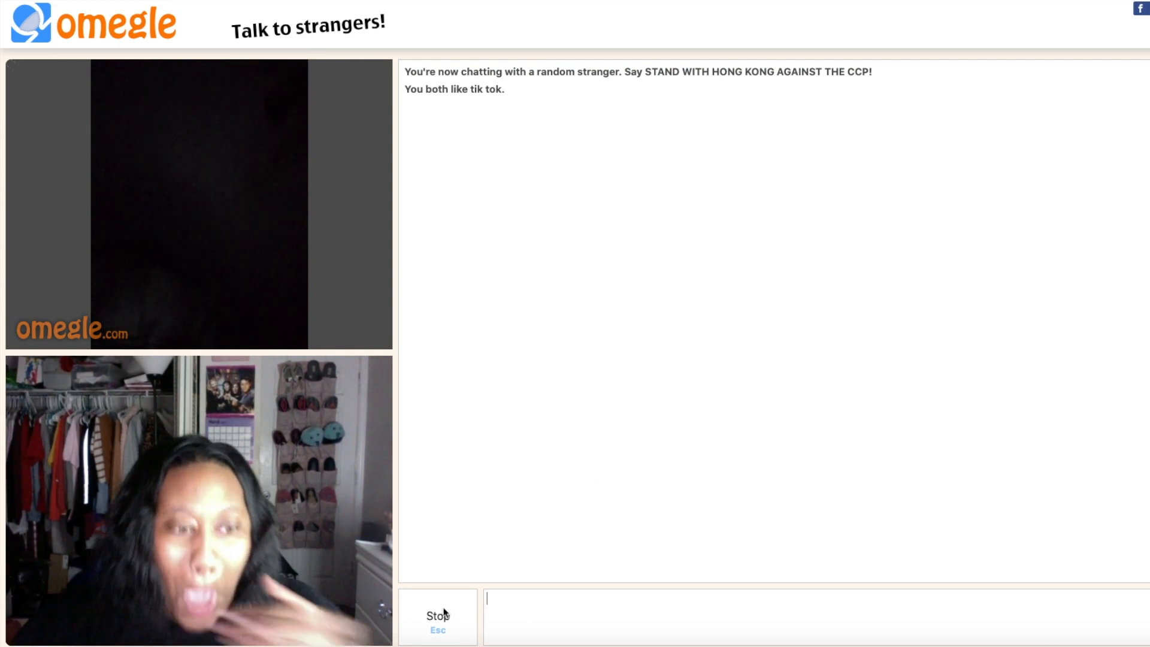
# Press Stop once on the TikTok-interest stranger's chat so it asks 'Really?'
pyautogui.click(437, 615)
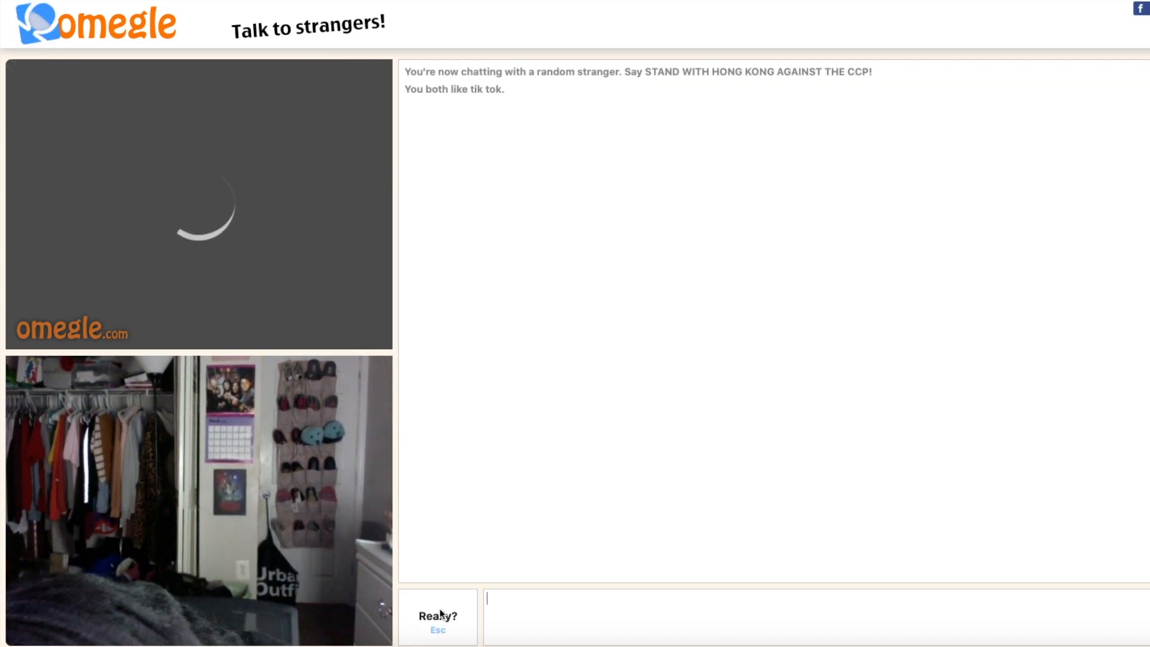